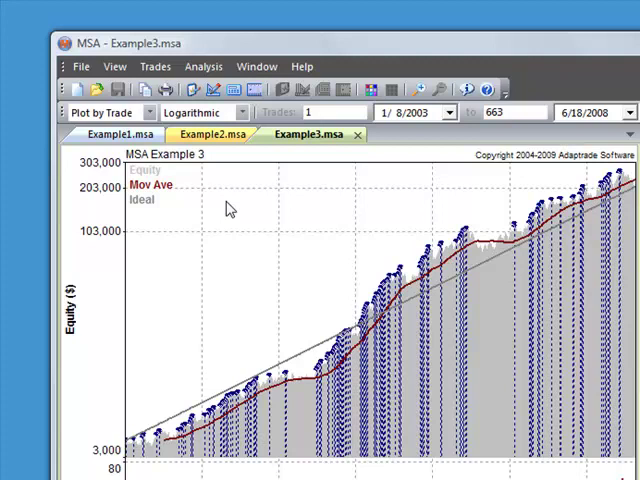
Step: Switch through the example system tabs, ending on Example1's equity curve
{"action": "left_click", "coordinate": [115, 134]}
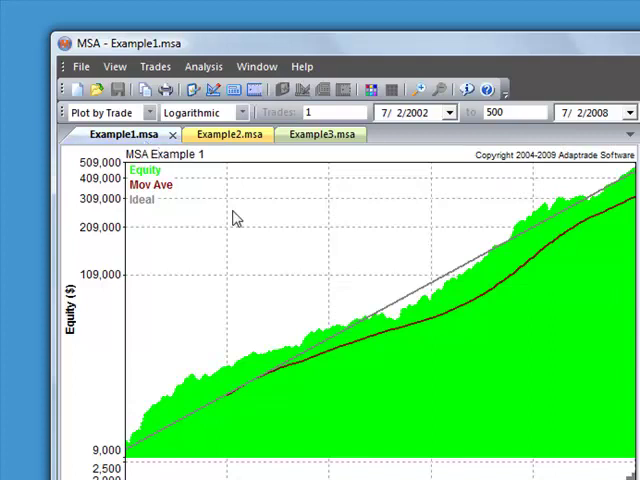
{"action": "mouse_move", "coordinate": [140, 139]}
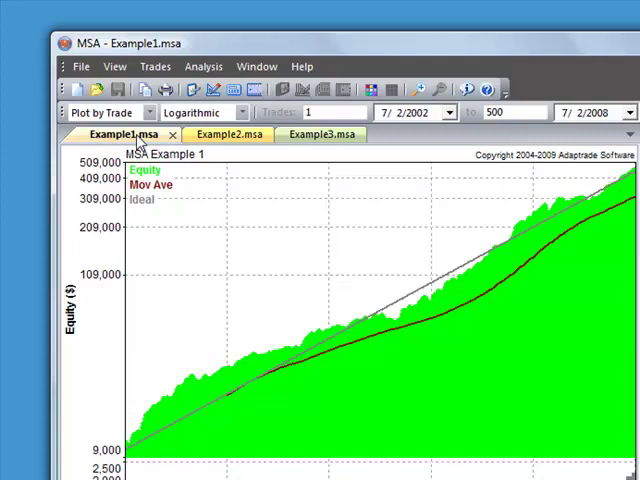
Step: Create the new empty Portfolio3 and bring up its Portfolio Setup
{"action": "left_click", "coordinate": [82, 66]}
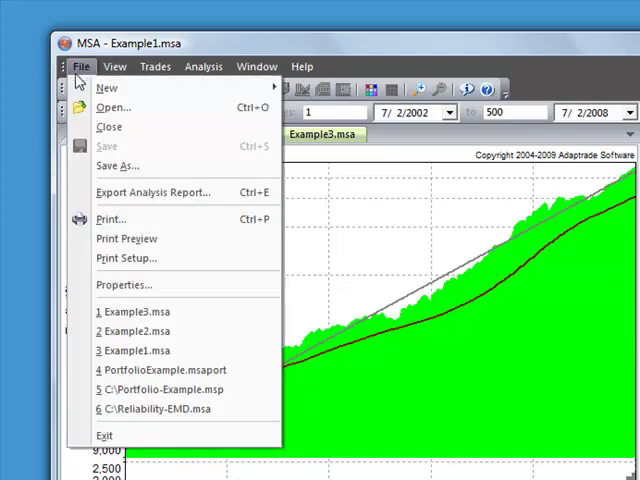
{"action": "mouse_move", "coordinate": [110, 87]}
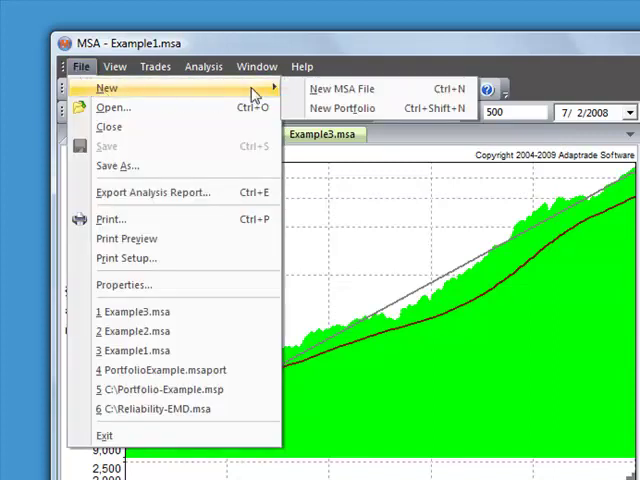
{"action": "left_click", "coordinate": [344, 108]}
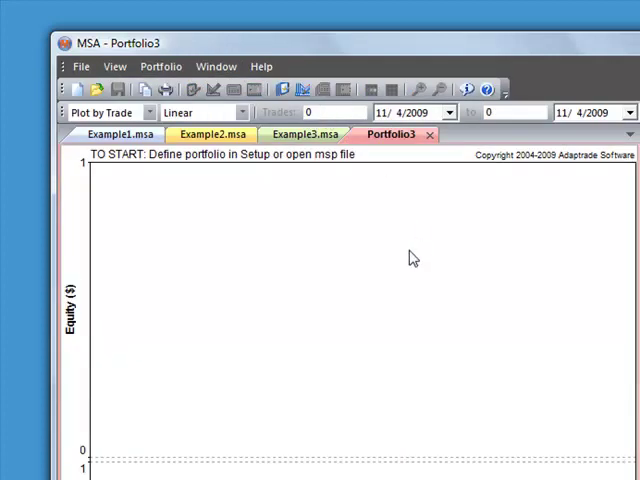
{"action": "mouse_move", "coordinate": [303, 278]}
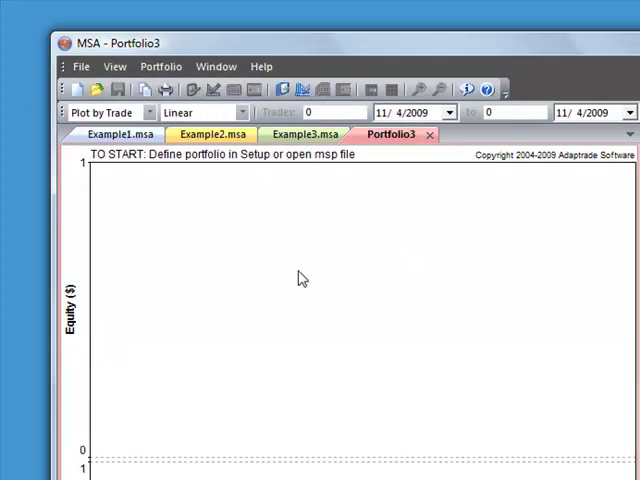
{"action": "right_click", "coordinate": [303, 279]}
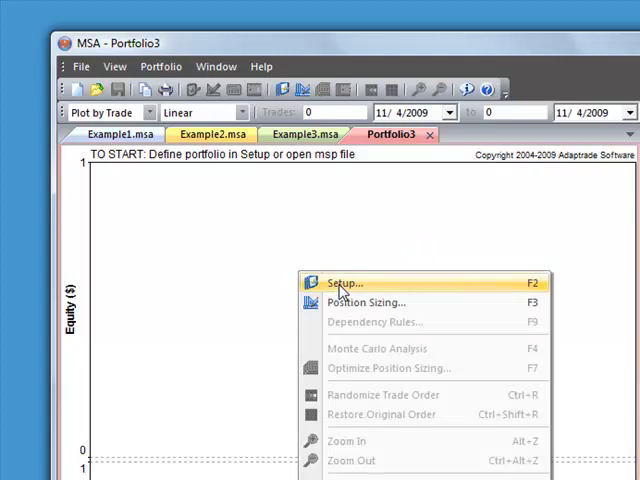
{"action": "left_click", "coordinate": [344, 283]}
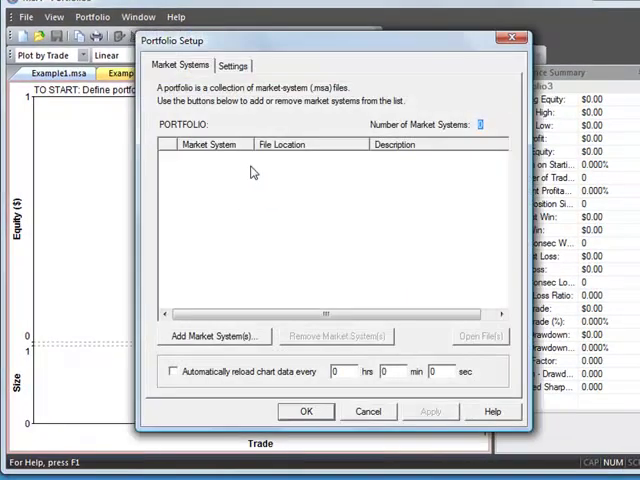
{"action": "mouse_move", "coordinate": [252, 219]}
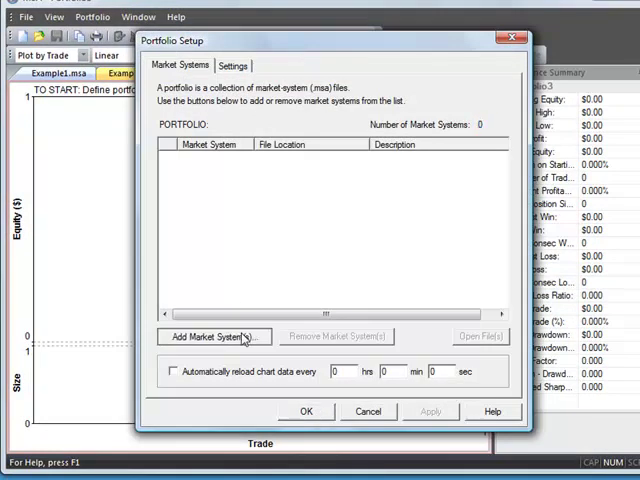
Step: Add Example1.msa, Example2.msa and Example3.msa from the Examples folder
{"action": "left_click", "coordinate": [213, 336]}
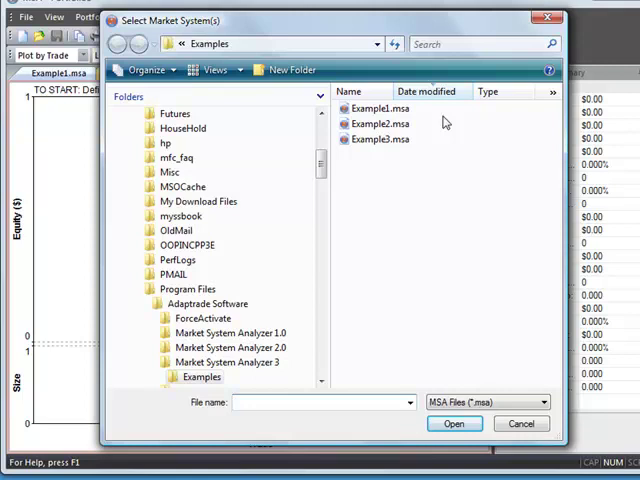
{"action": "mouse_move", "coordinate": [383, 108]}
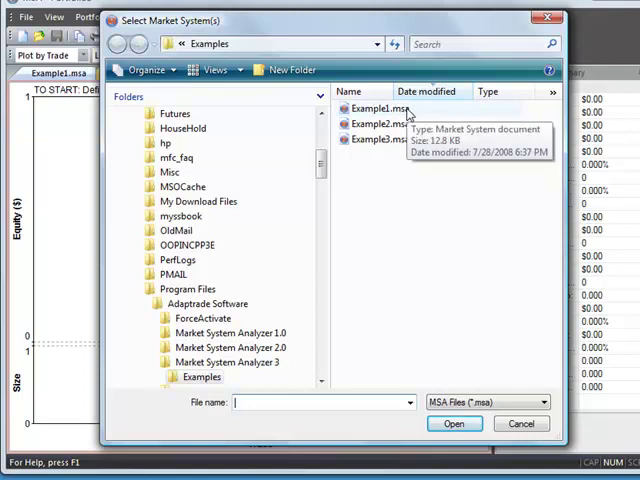
{"action": "left_click", "coordinate": [376, 108]}
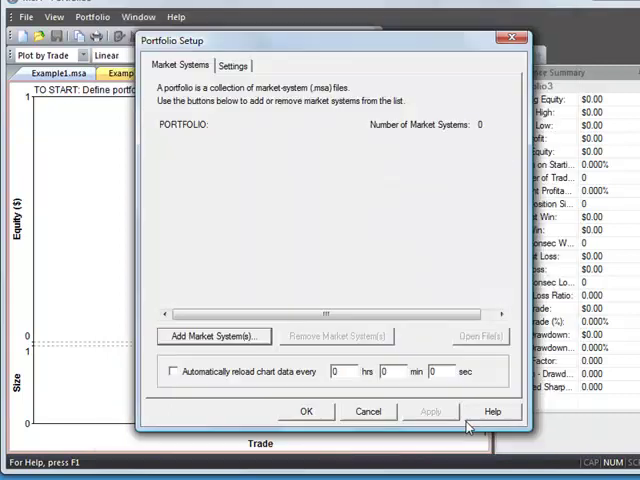
{"action": "left_click", "coordinate": [213, 336]}
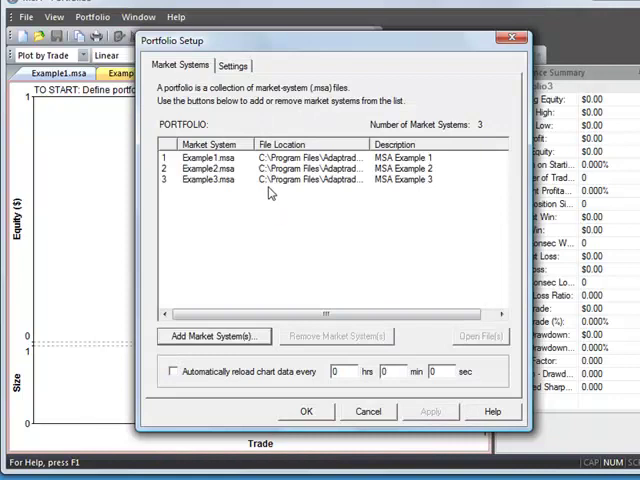
{"action": "mouse_move", "coordinate": [462, 132]}
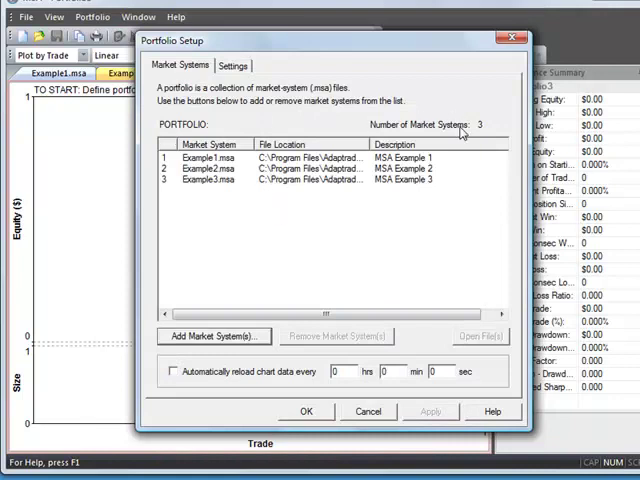
{"action": "mouse_move", "coordinate": [238, 135]}
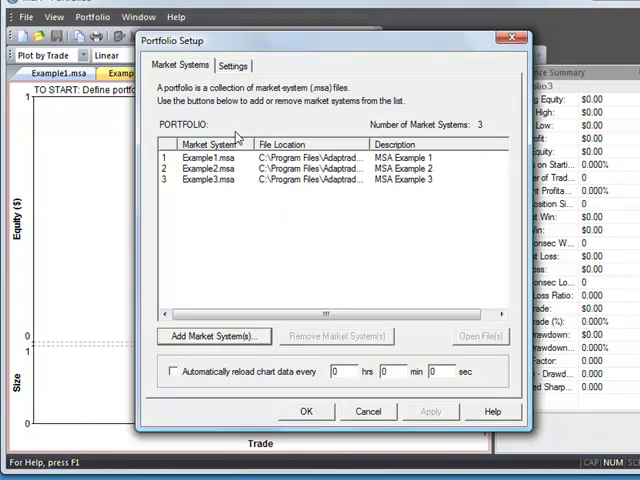
Step: Set the starting account size to 25000 and apply the settings
{"action": "left_click", "coordinate": [234, 65]}
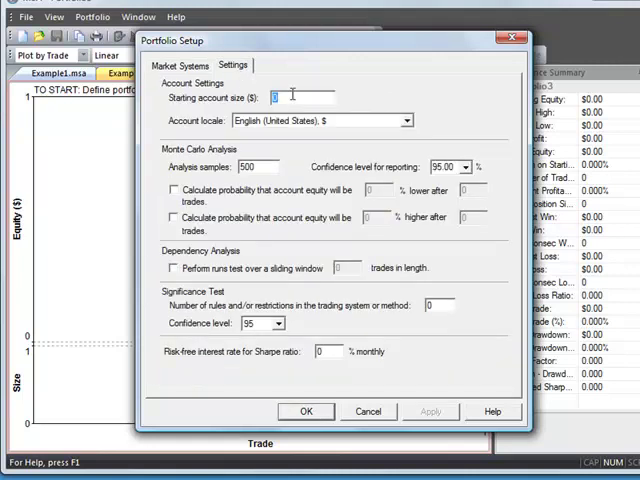
{"action": "type", "text": "25000"}
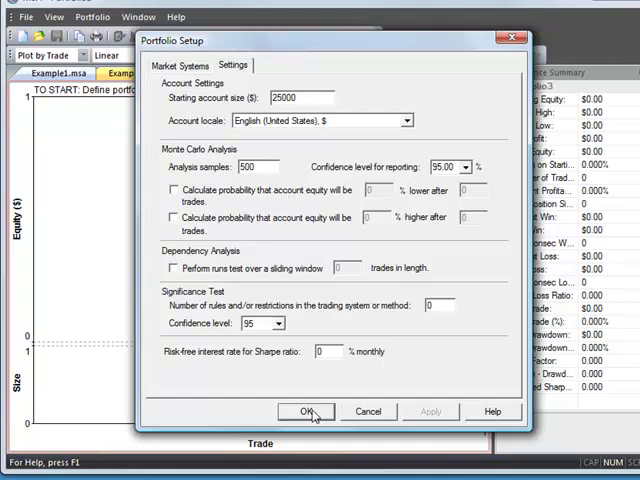
{"action": "left_click", "coordinate": [304, 412]}
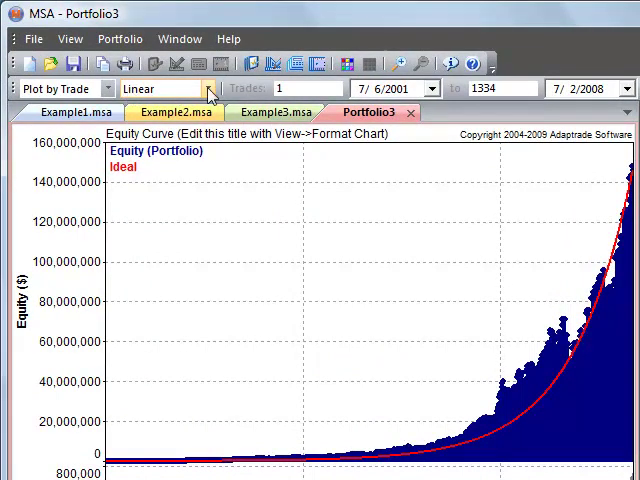
Step: Switch the equity chart scale from Linear to Logarithmic
{"action": "left_click", "coordinate": [205, 89]}
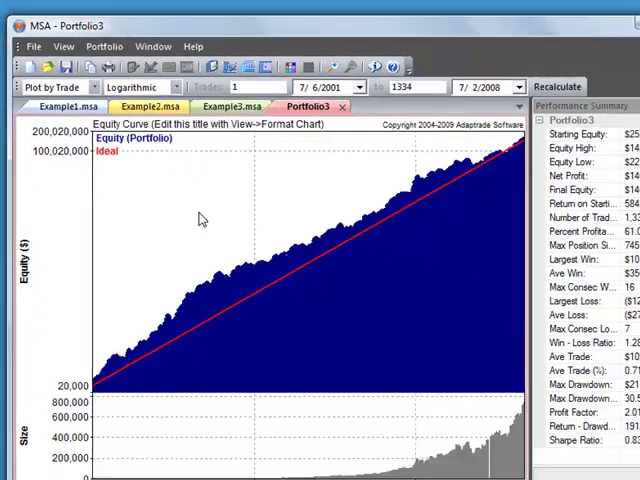
{"action": "left_click", "coordinate": [66, 47]}
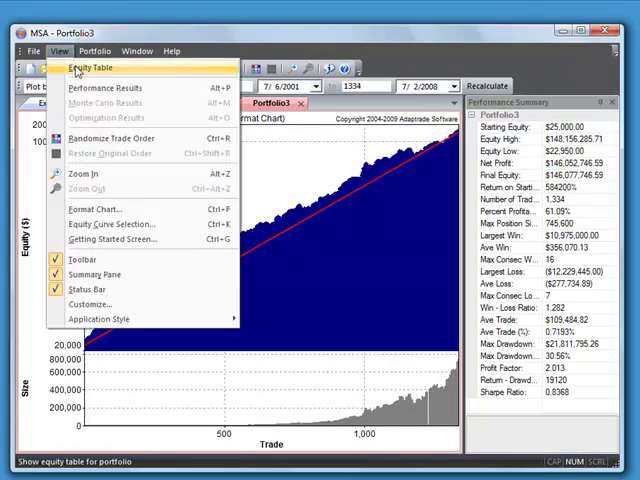
Step: Scroll the portfolio Equity Table through Pos Size, Margin, Drawdown and Equity, then close it
{"action": "left_click", "coordinate": [98, 65]}
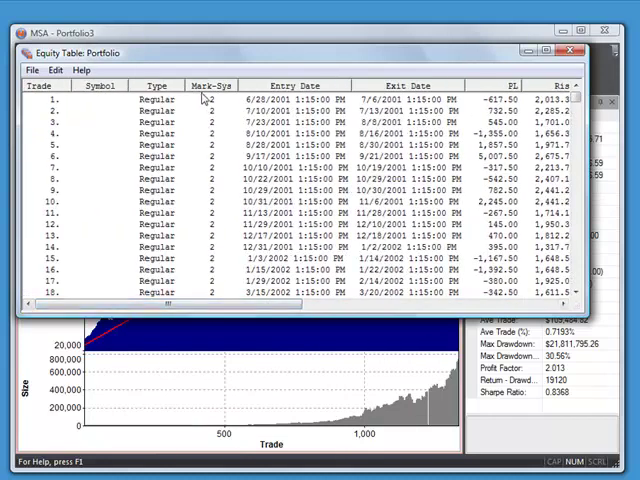
{"action": "scroll", "scroll_direction": "down", "scroll_amount": 3}
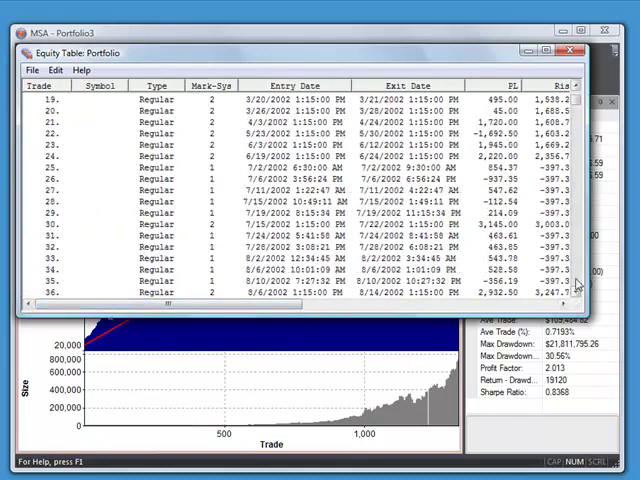
{"action": "scroll", "scroll_direction": "down", "scroll_amount": 3}
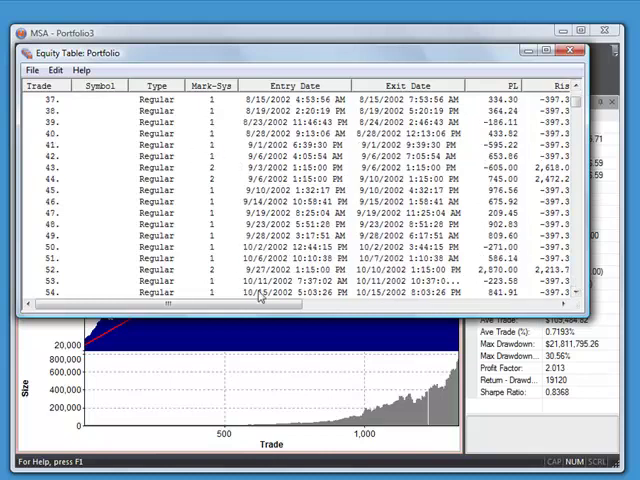
{"action": "scroll", "scroll_direction": "down", "scroll_amount": 3}
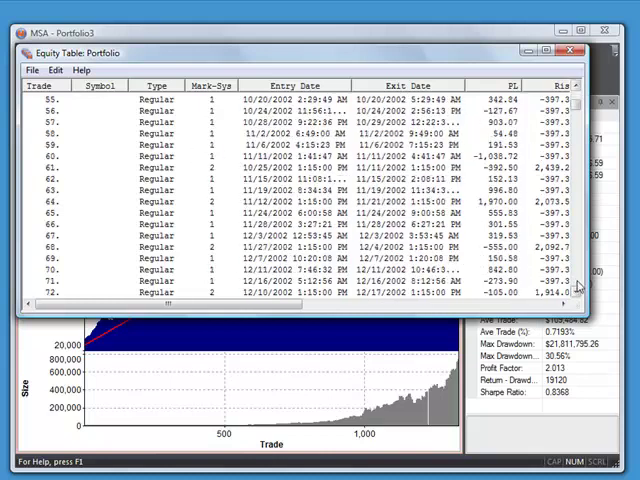
{"action": "scroll", "scroll_direction": "down", "scroll_amount": 3}
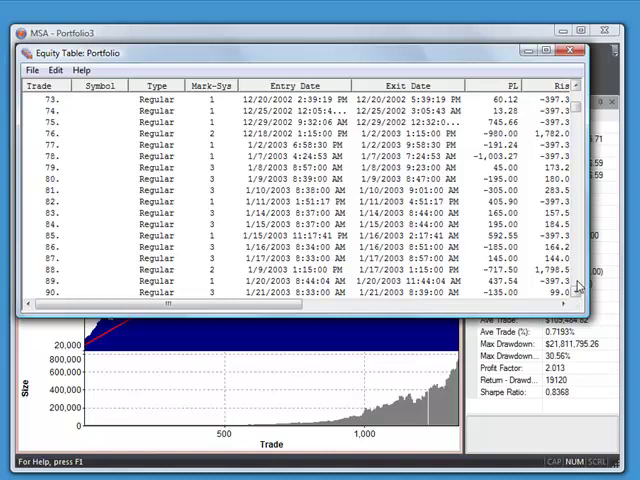
{"action": "scroll", "scroll_direction": "down", "scroll_amount": 3}
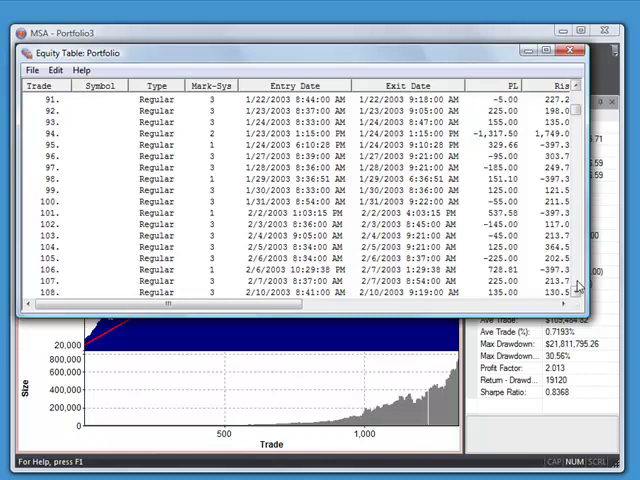
{"action": "scroll", "scroll_direction": "down", "scroll_amount": 3}
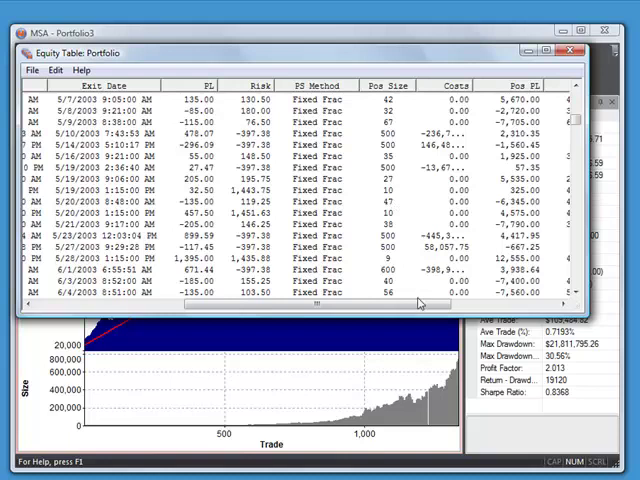
{"action": "scroll", "scroll_direction": "right", "scroll_amount": 3}
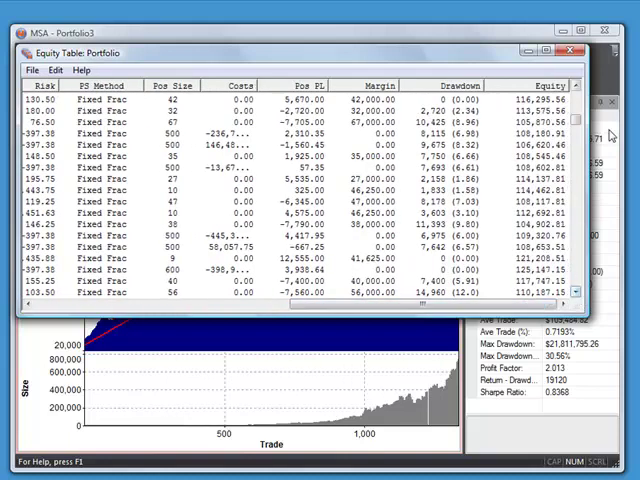
{"action": "left_click", "coordinate": [564, 53]}
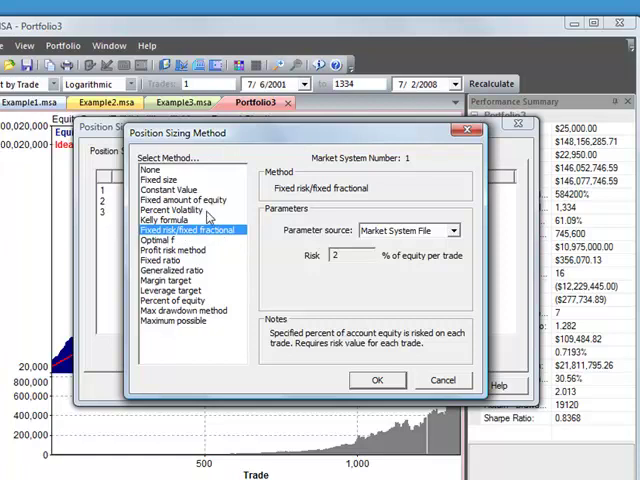
Step: Give market system 1 fixed-fractional sizing with risk taken from portfolio optimization
{"action": "left_click", "coordinate": [179, 199]}
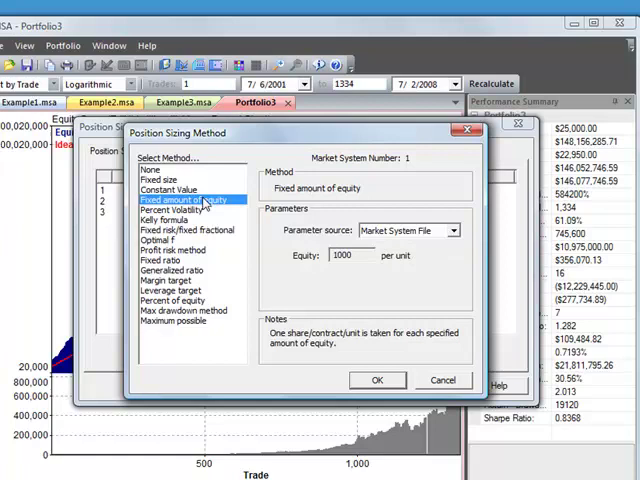
{"action": "mouse_move", "coordinate": [258, 208]}
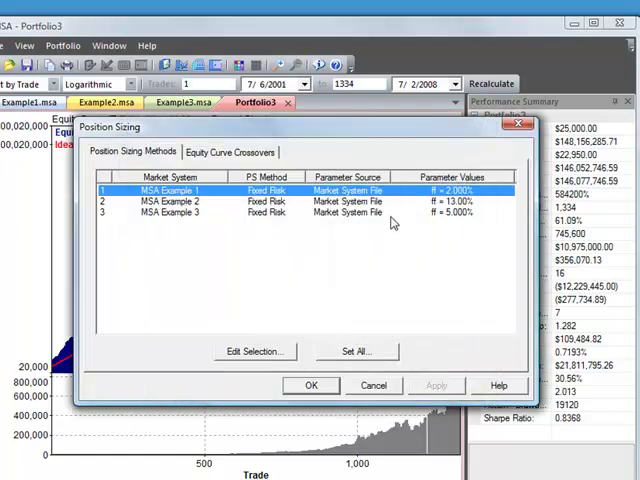
{"action": "left_click", "coordinate": [254, 351]}
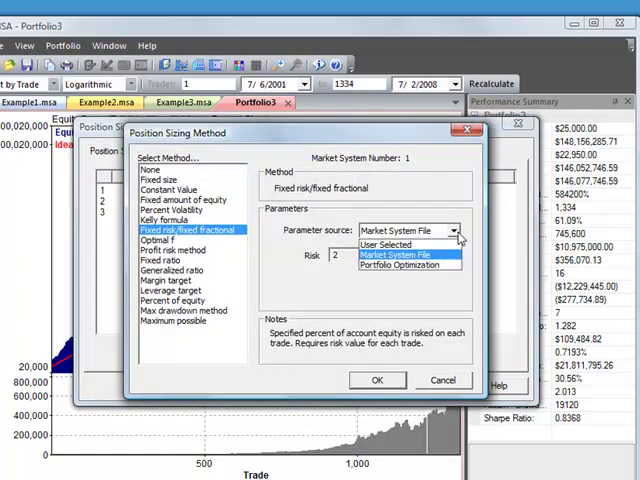
{"action": "left_click", "coordinate": [388, 244]}
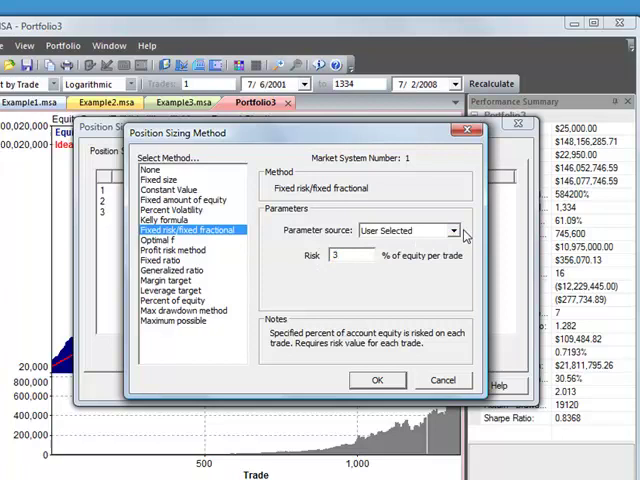
{"action": "left_click", "coordinate": [456, 231]}
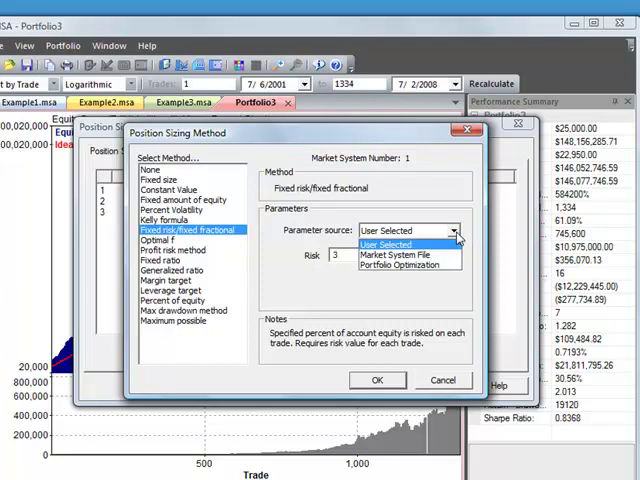
{"action": "left_click", "coordinate": [408, 264]}
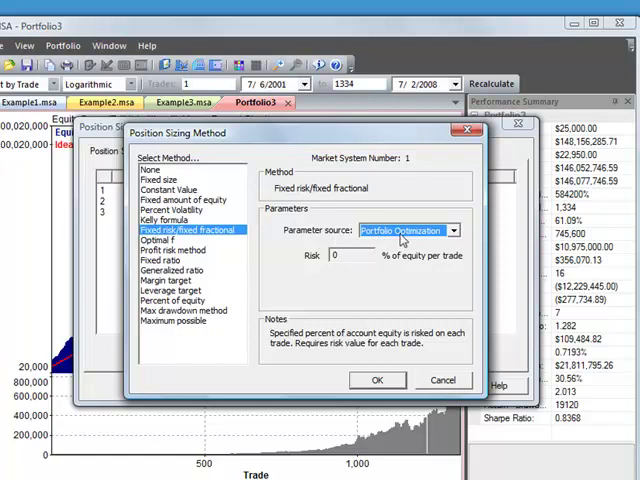
{"action": "mouse_move", "coordinate": [460, 230]}
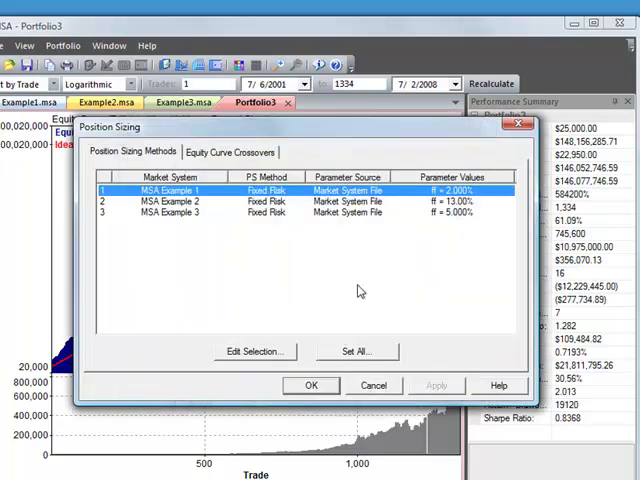
Step: Review the Set All Position Sizing dialog, then cancel without applying changes
{"action": "left_click", "coordinate": [356, 351]}
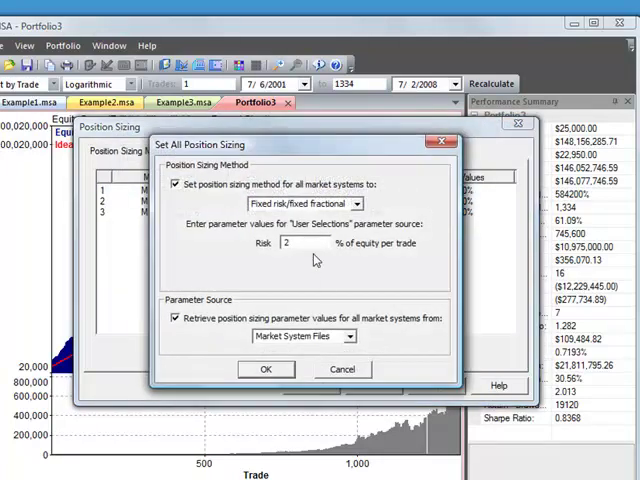
{"action": "mouse_move", "coordinate": [417, 222]}
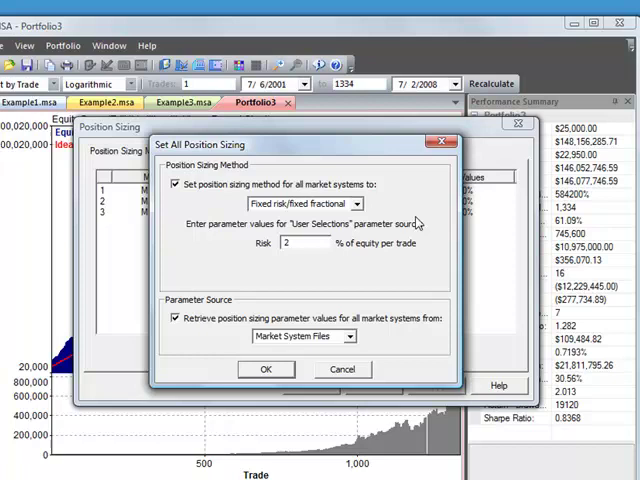
{"action": "mouse_move", "coordinate": [415, 220]}
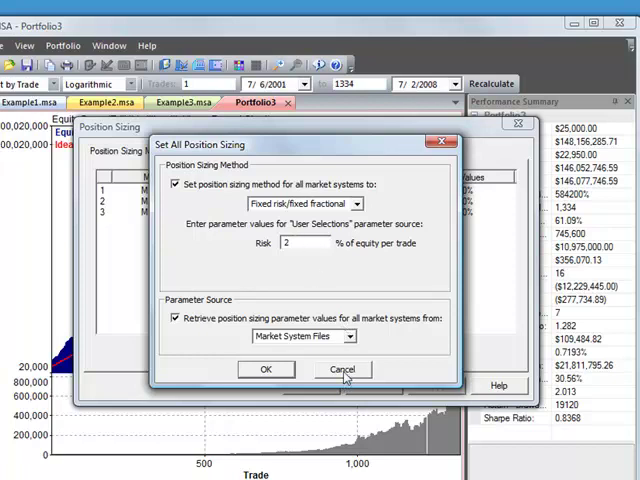
{"action": "left_click", "coordinate": [342, 369]}
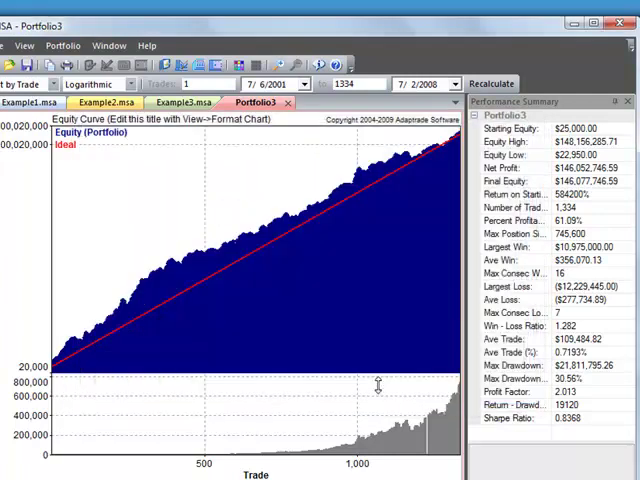
Step: Optimize position sizing with maximum drawdown limited to 30% and view the full results
{"action": "right_click", "coordinate": [378, 388]}
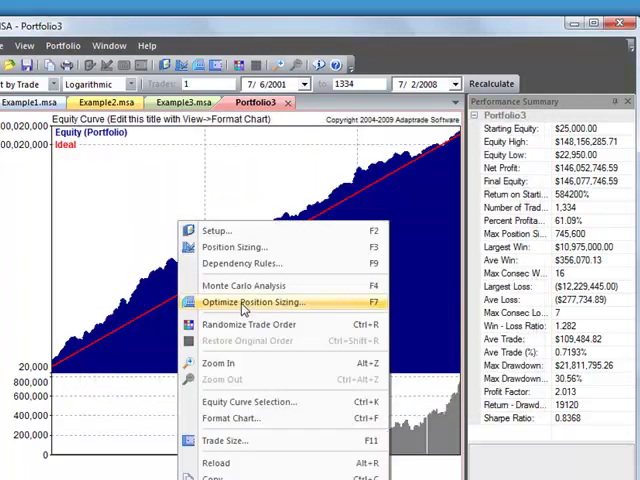
{"action": "left_click", "coordinate": [254, 302]}
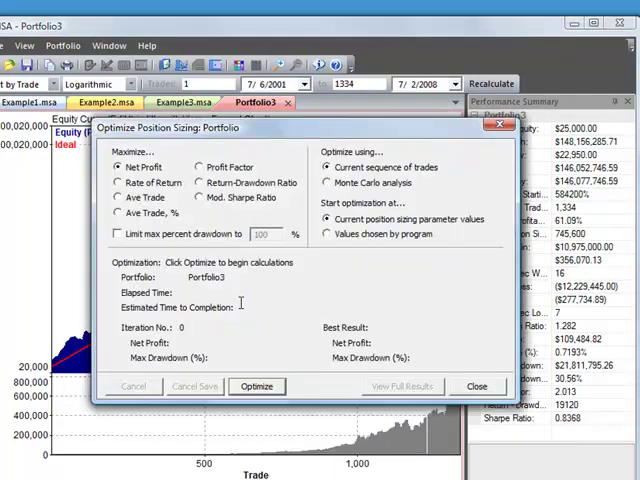
{"action": "mouse_move", "coordinate": [248, 300]}
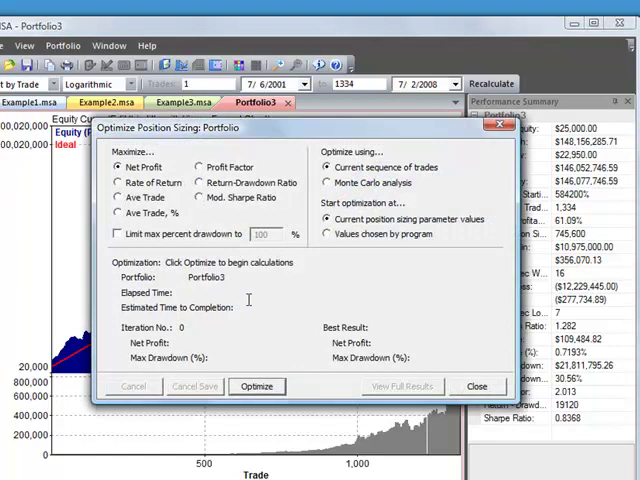
{"action": "left_click", "coordinate": [112, 234]}
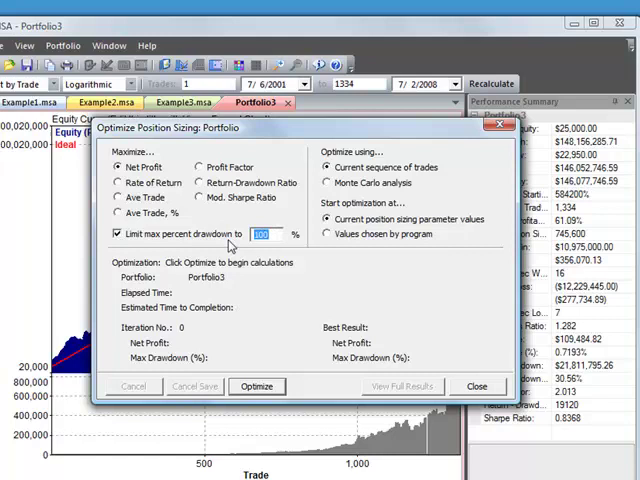
{"action": "type", "text": "3"}
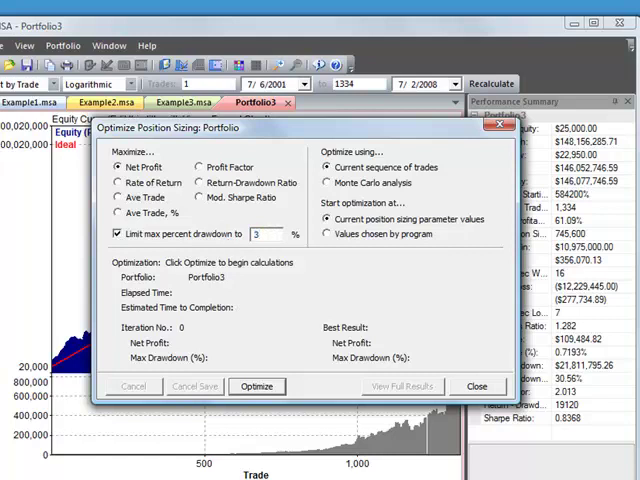
{"action": "type", "text": "30"}
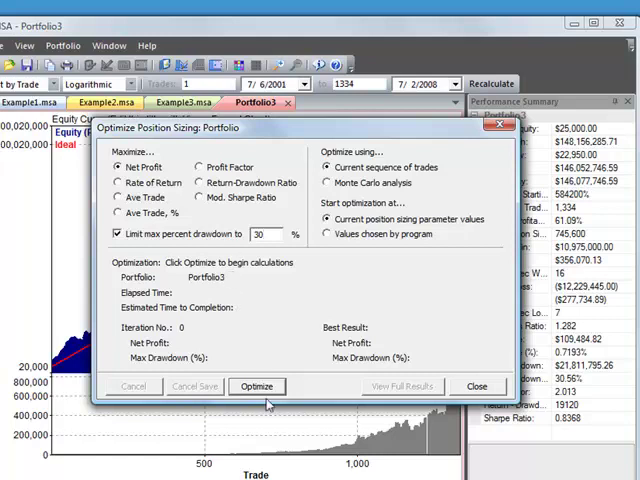
{"action": "left_click", "coordinate": [256, 386]}
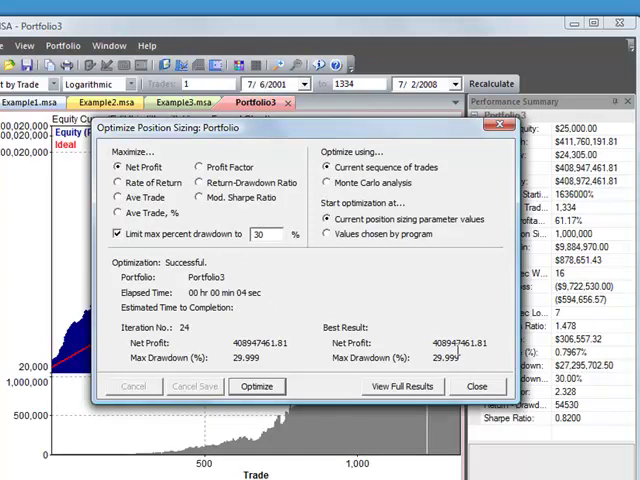
{"action": "left_click", "coordinate": [405, 386]}
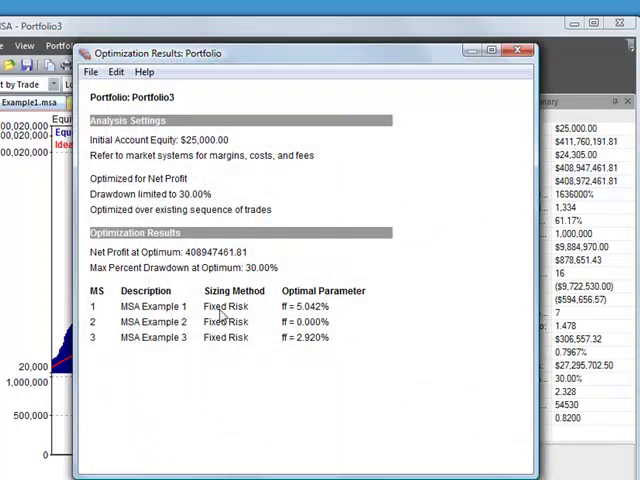
{"action": "mouse_move", "coordinate": [342, 308]}
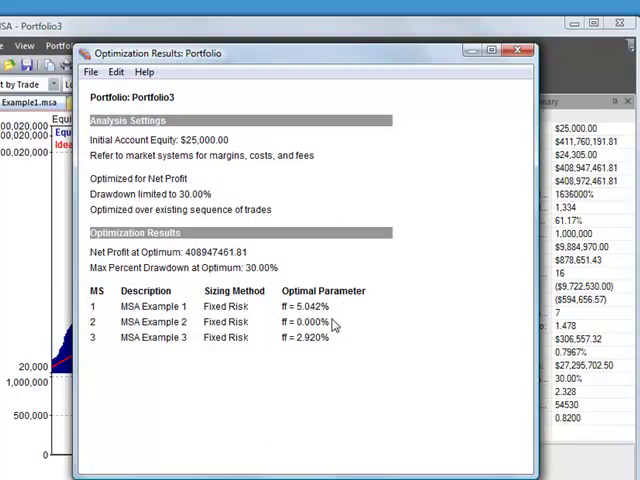
{"action": "mouse_move", "coordinate": [314, 323]}
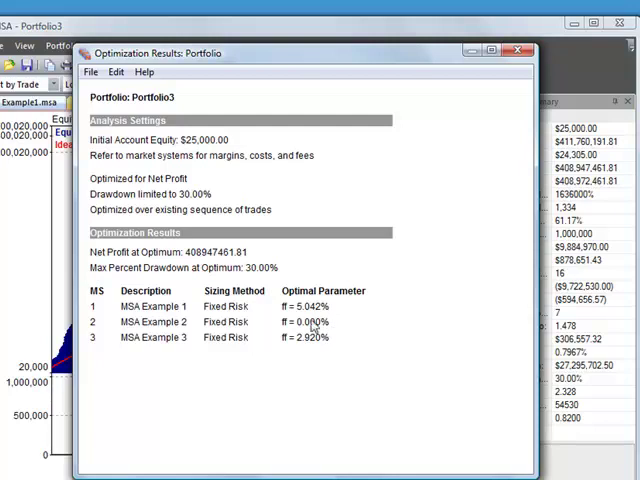
{"action": "mouse_move", "coordinate": [322, 335]}
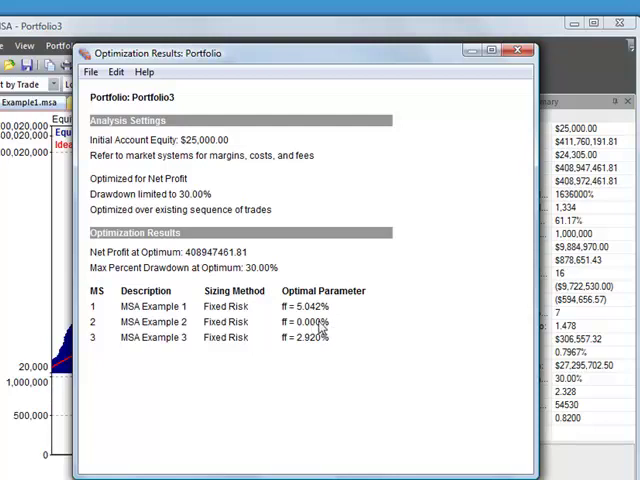
{"action": "mouse_move", "coordinate": [125, 337]}
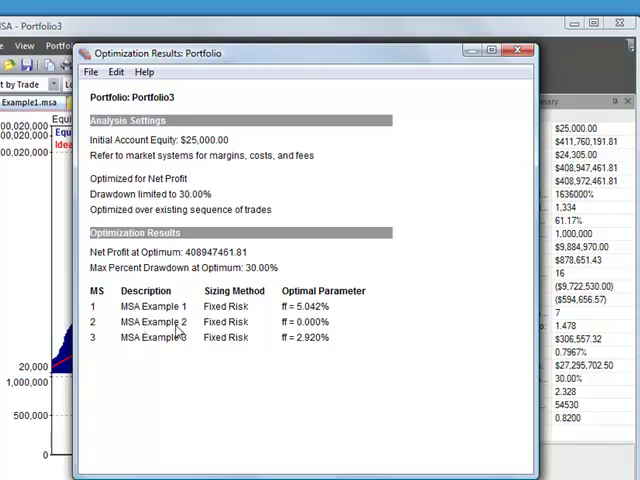
{"action": "mouse_move", "coordinate": [335, 328]}
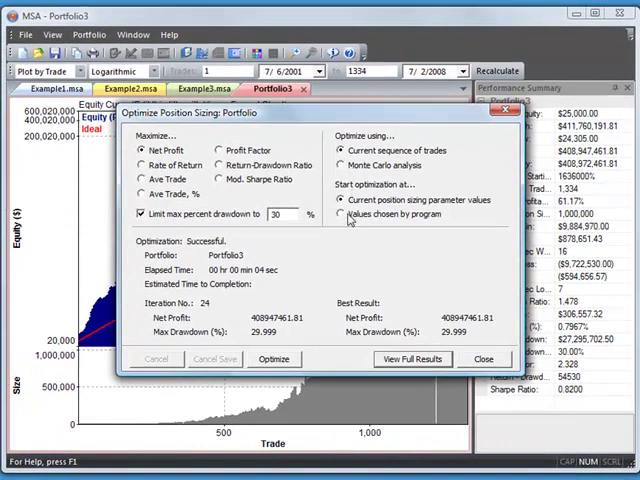
Step: Start optimizations at 'Values chosen by program', then close the optimization dialog
{"action": "left_click", "coordinate": [342, 213]}
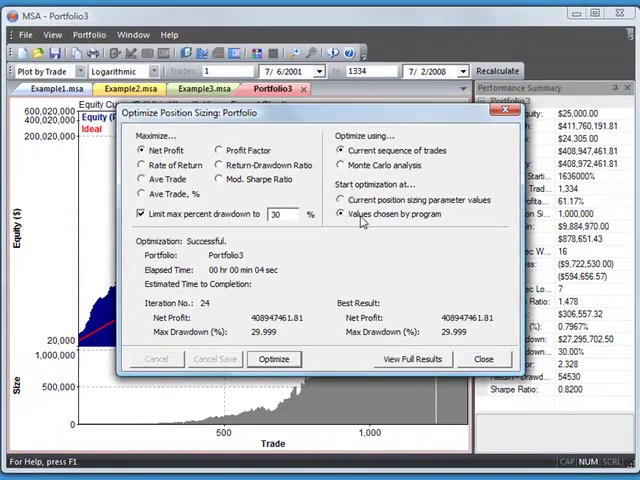
{"action": "mouse_move", "coordinate": [427, 222]}
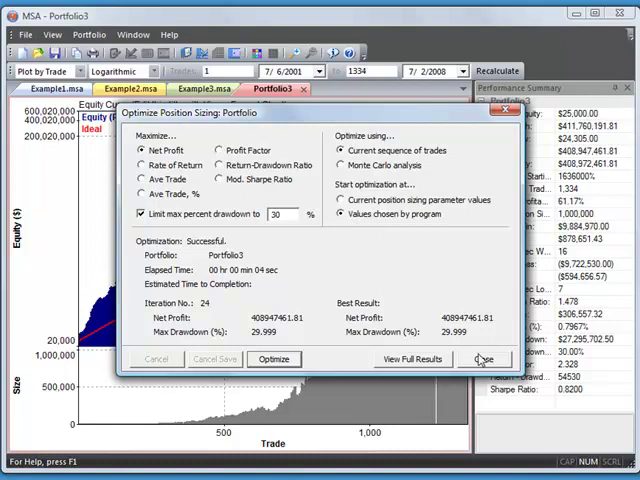
{"action": "left_click", "coordinate": [483, 358]}
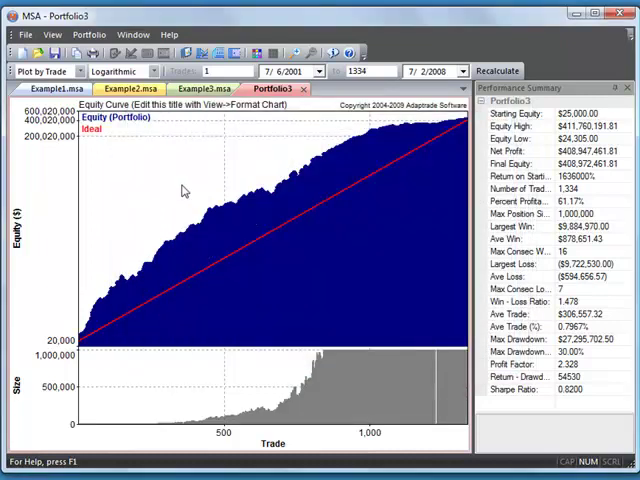
{"action": "right_click", "coordinate": [183, 190]}
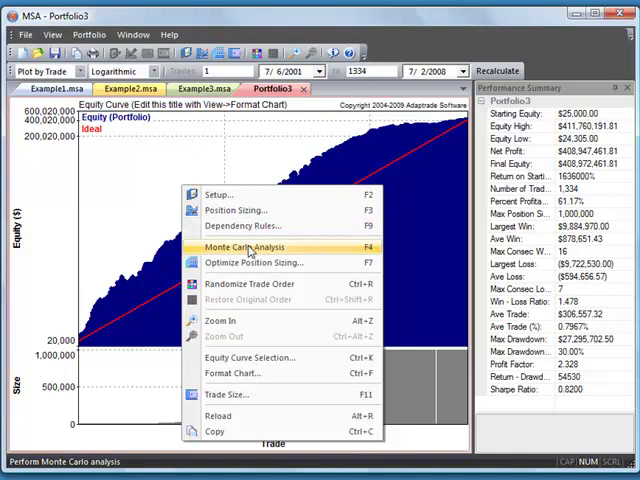
{"action": "left_click", "coordinate": [237, 224]}
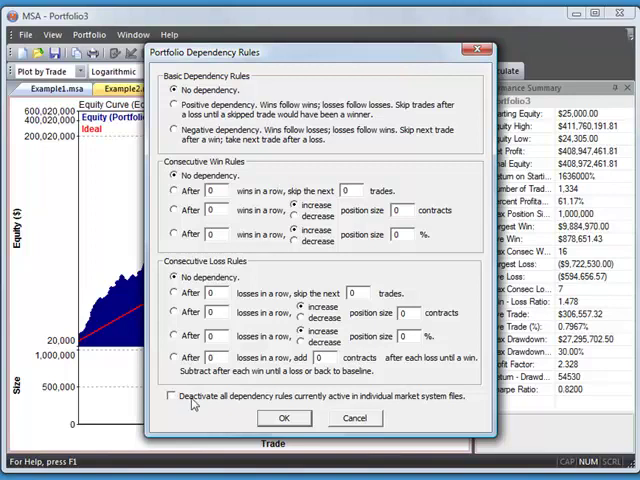
{"action": "left_click", "coordinate": [166, 397]}
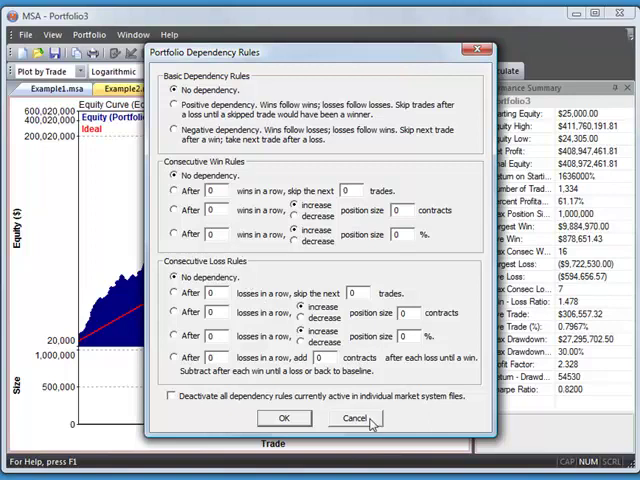
{"action": "left_click", "coordinate": [355, 418]}
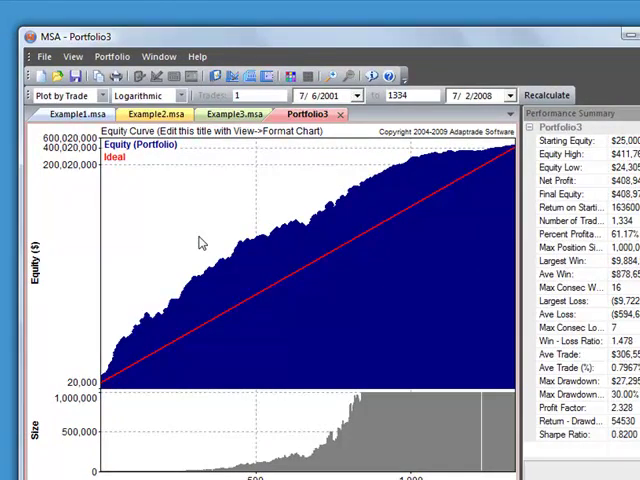
{"action": "mouse_move", "coordinate": [170, 232]}
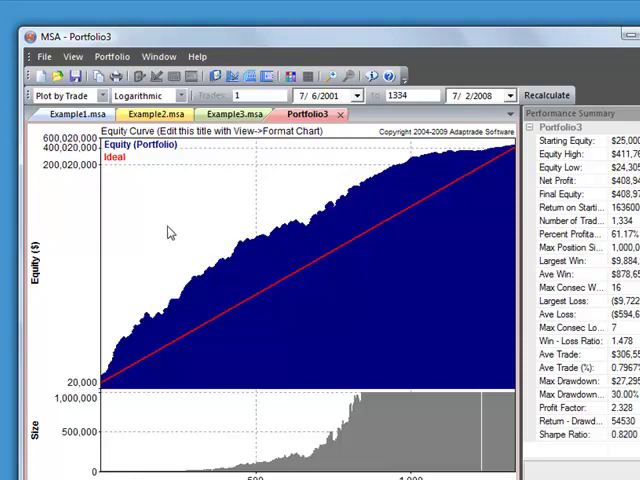
Step: Open the Trade Size calculator for Portfolio3 from the Portfolio menu
{"action": "left_click", "coordinate": [112, 55]}
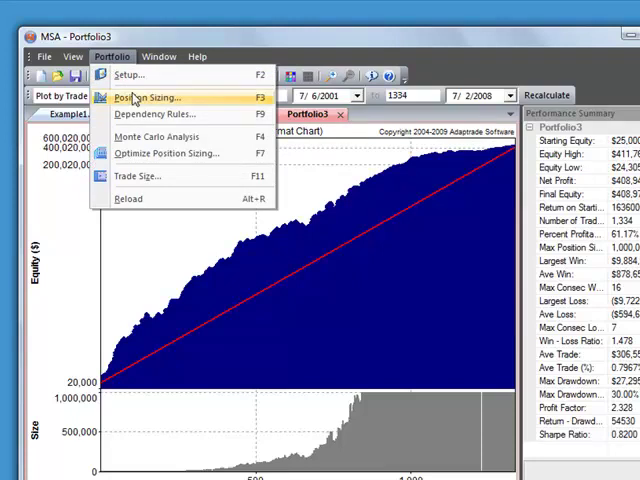
{"action": "mouse_move", "coordinate": [167, 177]}
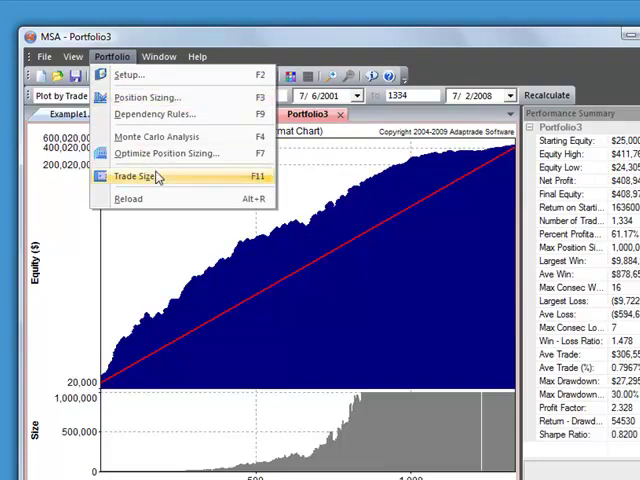
{"action": "left_click", "coordinate": [141, 176]}
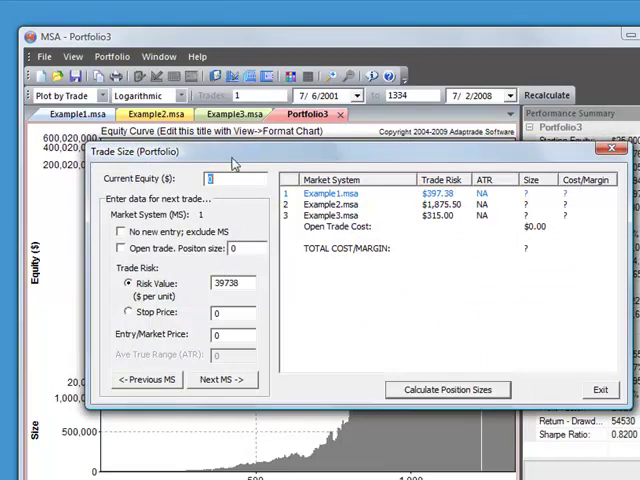
{"action": "mouse_move", "coordinate": [258, 156]}
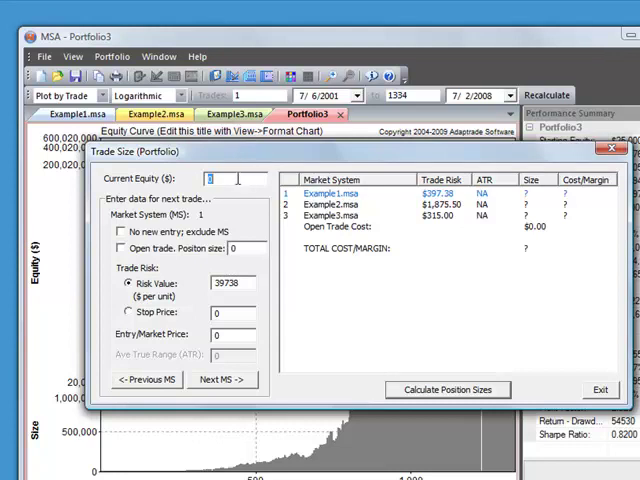
Step: Enter 30000 current equity and a 25 entry price for Example1, then advance to Example2
{"action": "type", "text": "30000"}
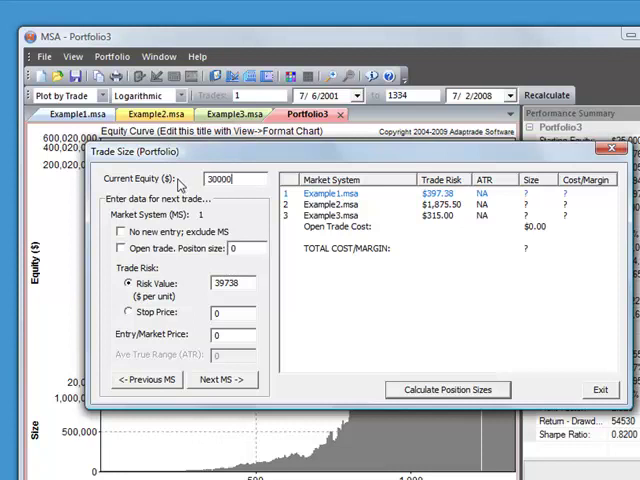
{"action": "mouse_move", "coordinate": [262, 214]}
{"action": "type", "text": "25"}
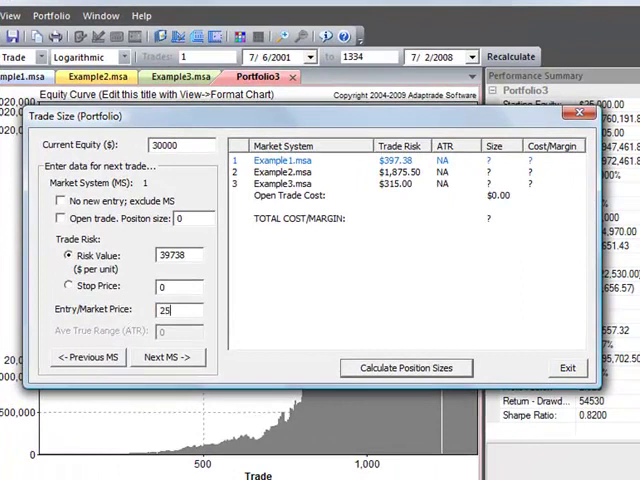
{"action": "left_click", "coordinate": [167, 357]}
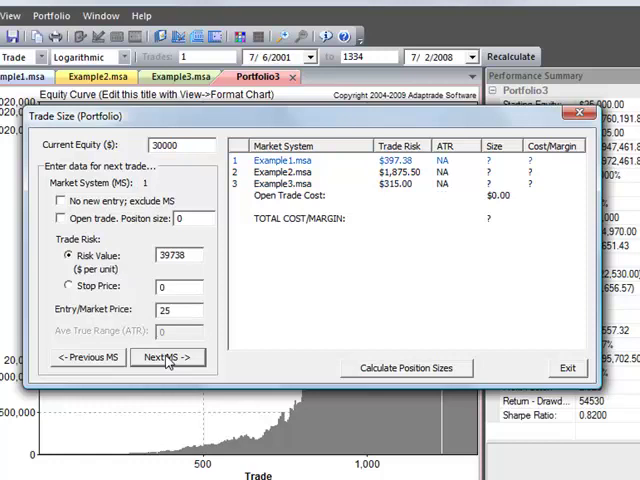
{"action": "left_click", "coordinate": [168, 357]}
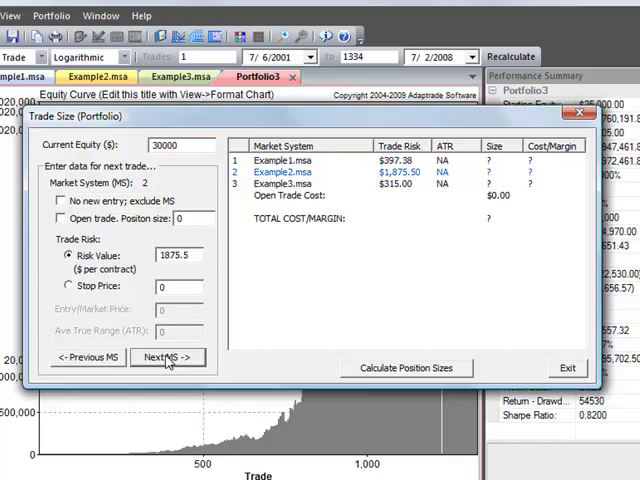
{"action": "mouse_move", "coordinate": [422, 374]}
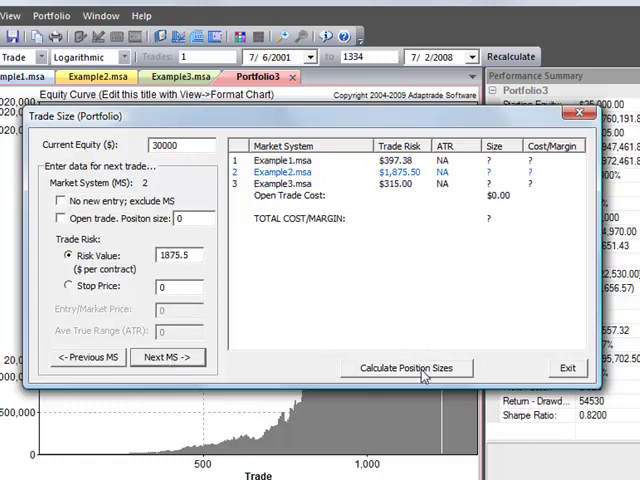
Step: Calculate position sizes: 100 shares Example1, 1 contract Example2, 2 contracts Example3 ($9,125 margin)
{"action": "left_click", "coordinate": [406, 367]}
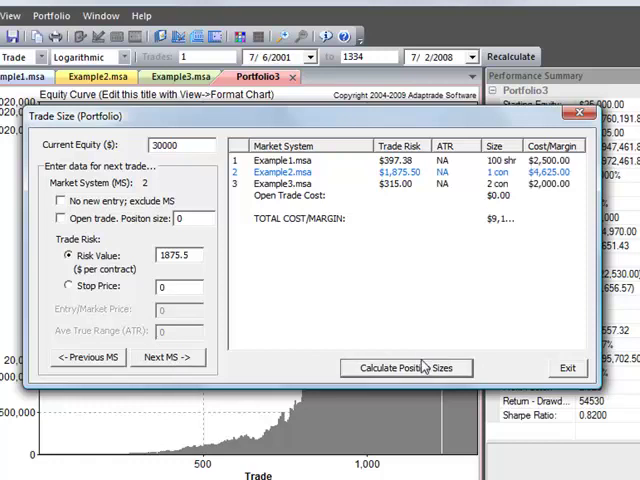
{"action": "mouse_move", "coordinate": [518, 238]}
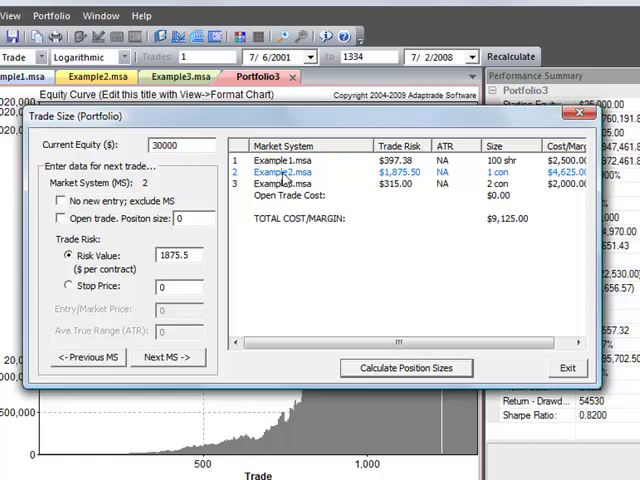
{"action": "mouse_move", "coordinate": [290, 172]}
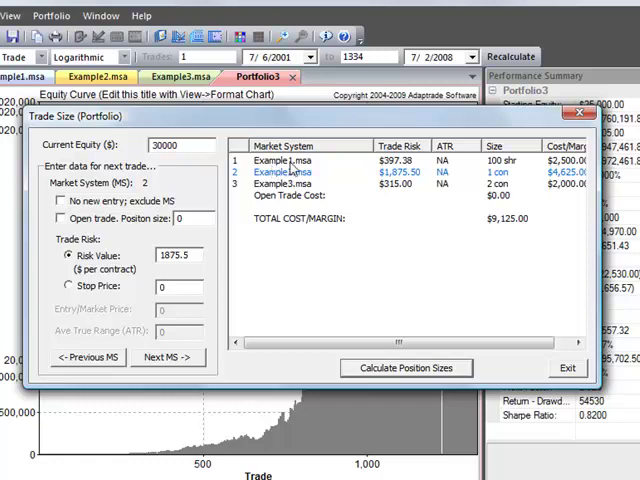
{"action": "mouse_move", "coordinate": [528, 163]}
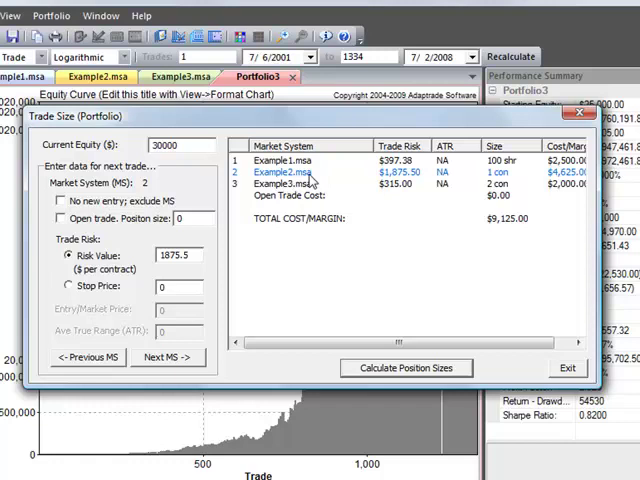
{"action": "mouse_move", "coordinate": [520, 176]}
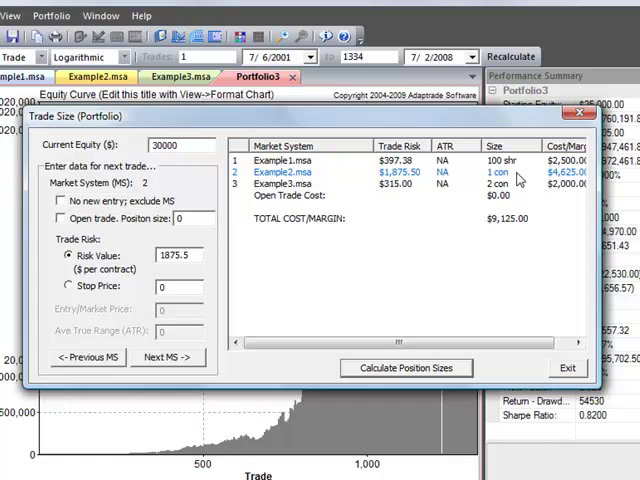